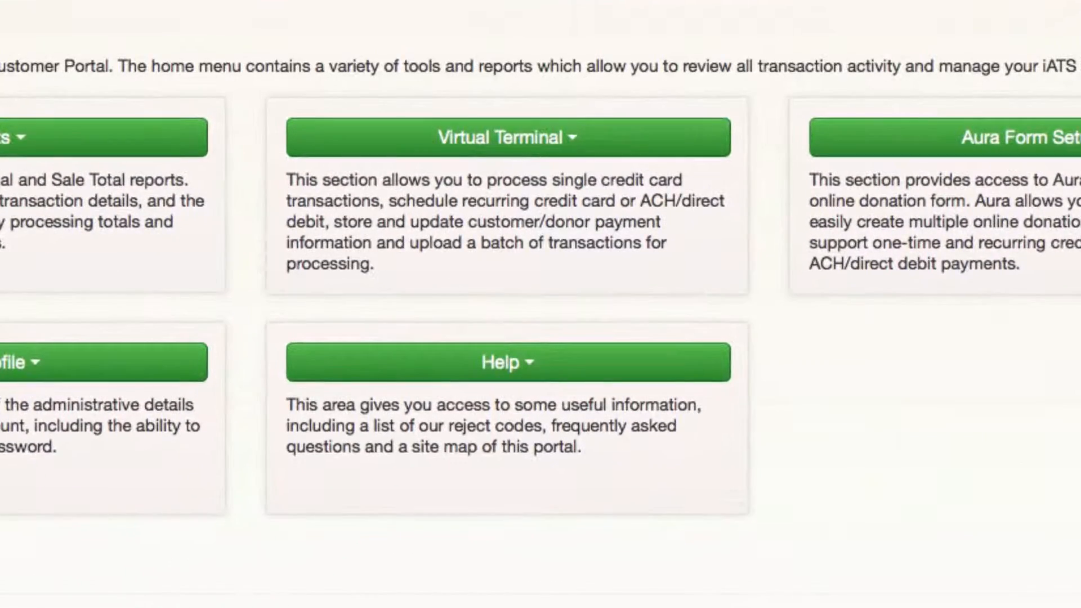
Step: Expand the Virtual Terminal menu on the home page to list its tools
click(507, 138)
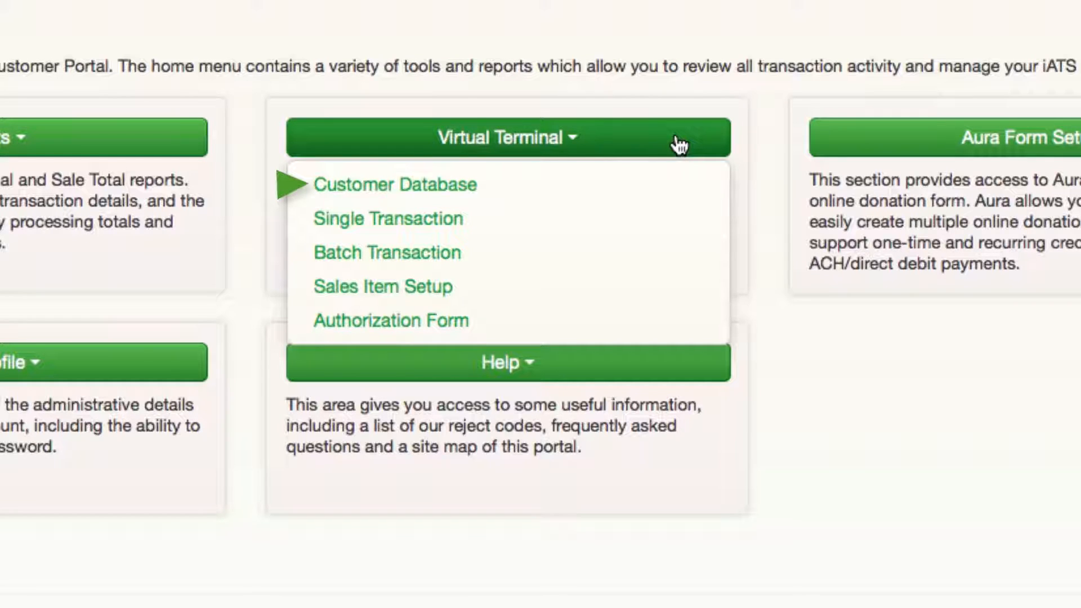
mouse_move(387, 252)
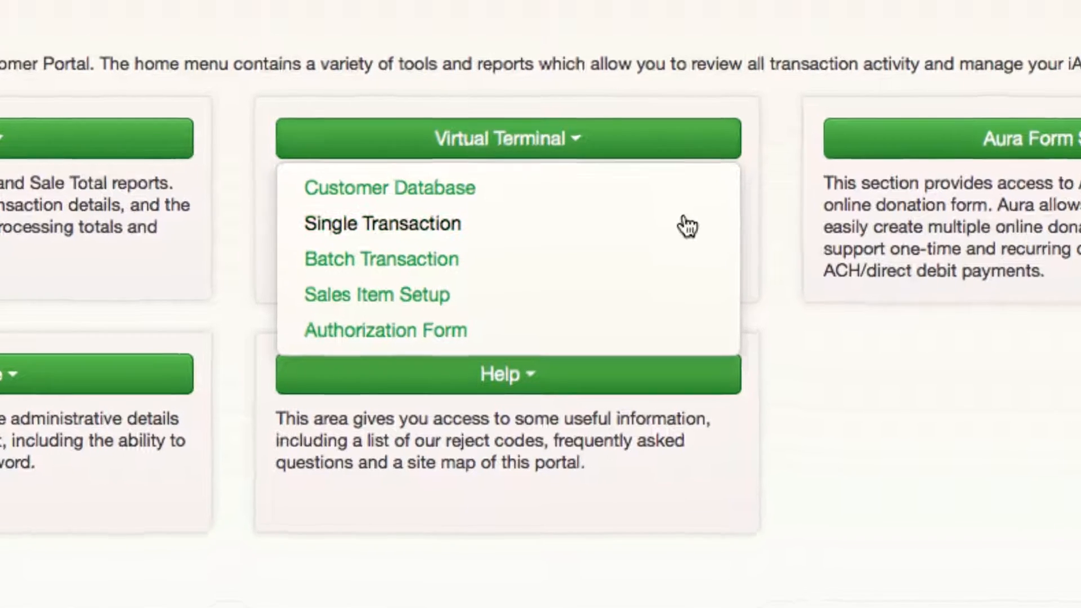
Step: Add a 50.00 Gala Ticket quick item to a new single transaction
click(382, 223)
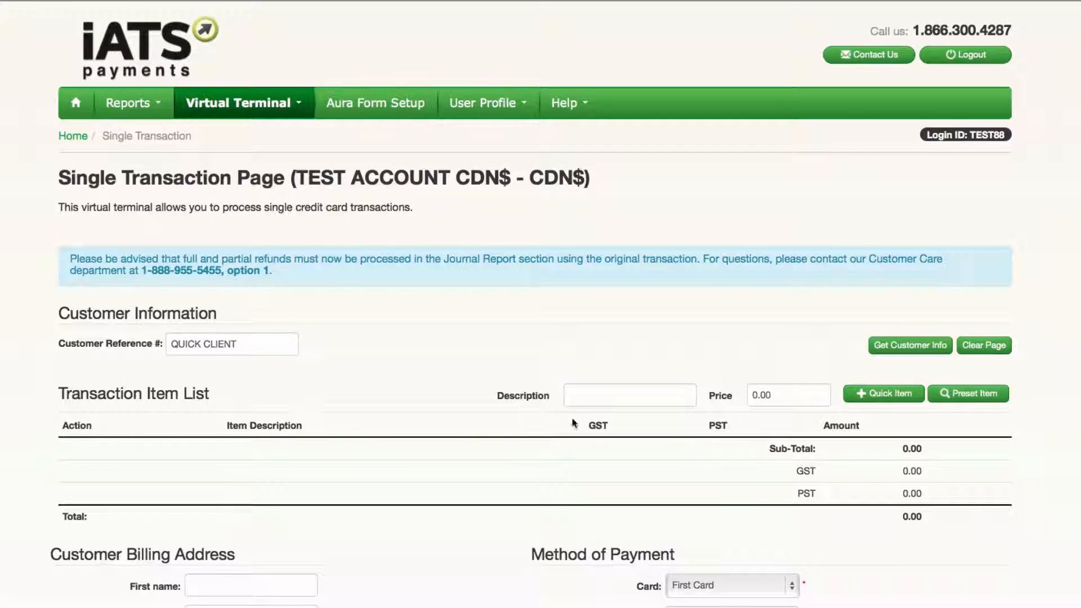
text(Gala)
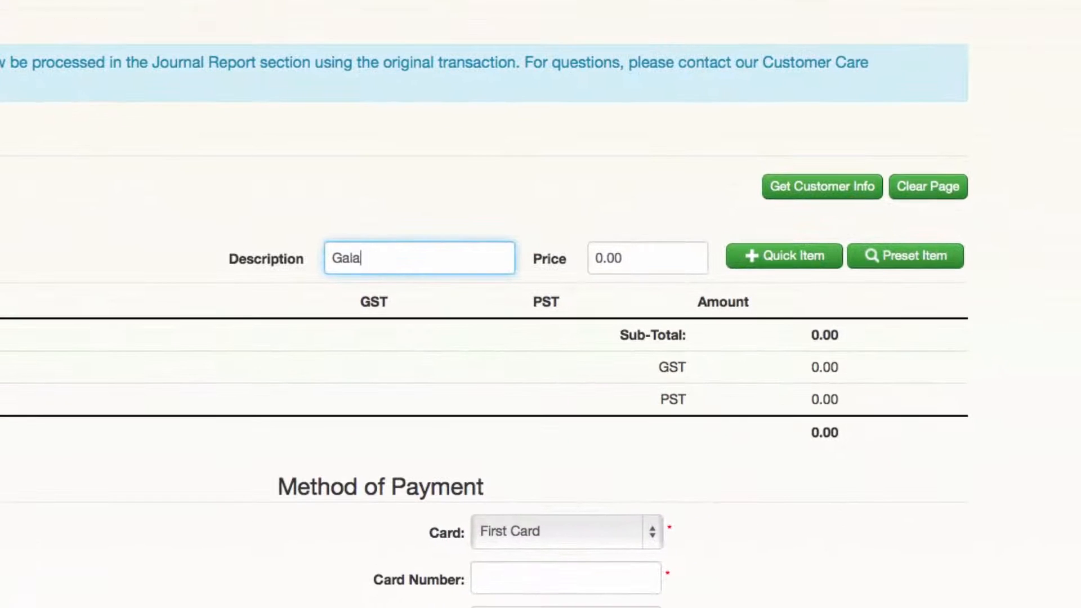
text(50.00)
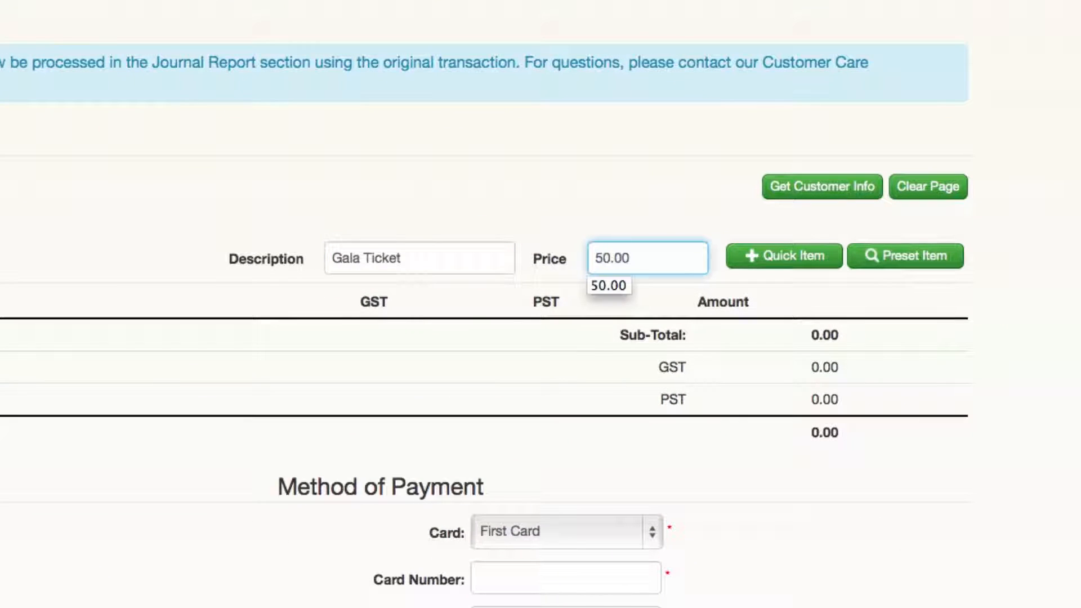
click(783, 255)
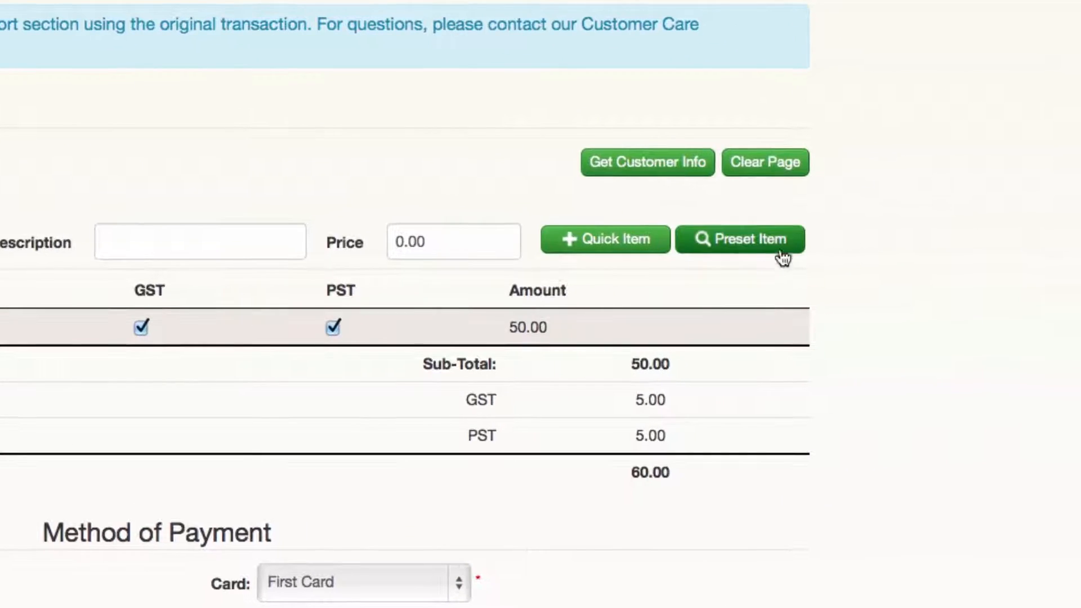
Step: Browse the saved preset sales items, dismiss the list, and review billing and card fields
click(741, 239)
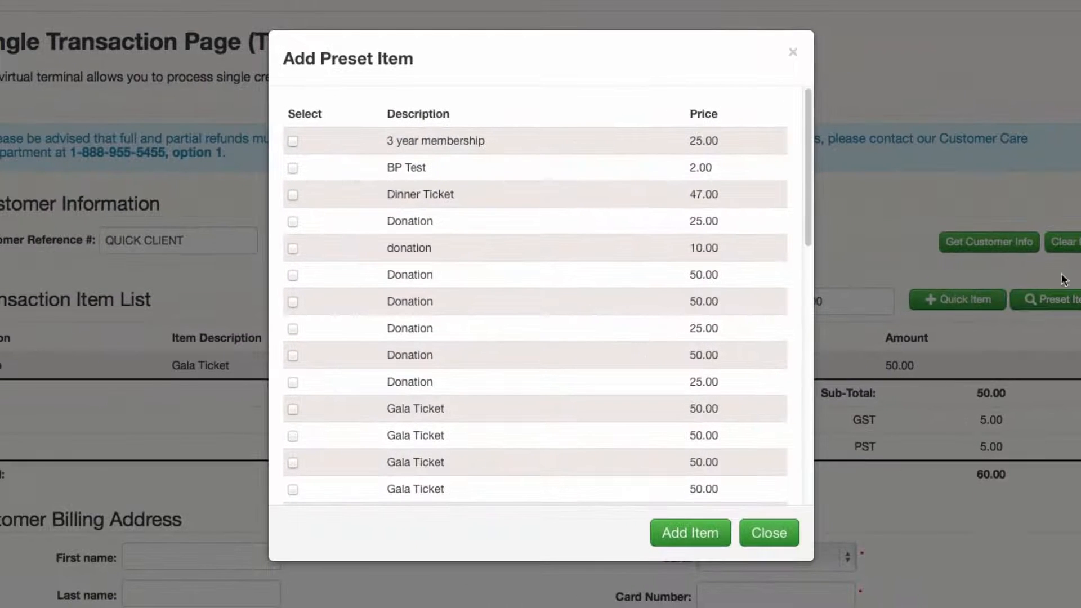
scroll(down, 3)
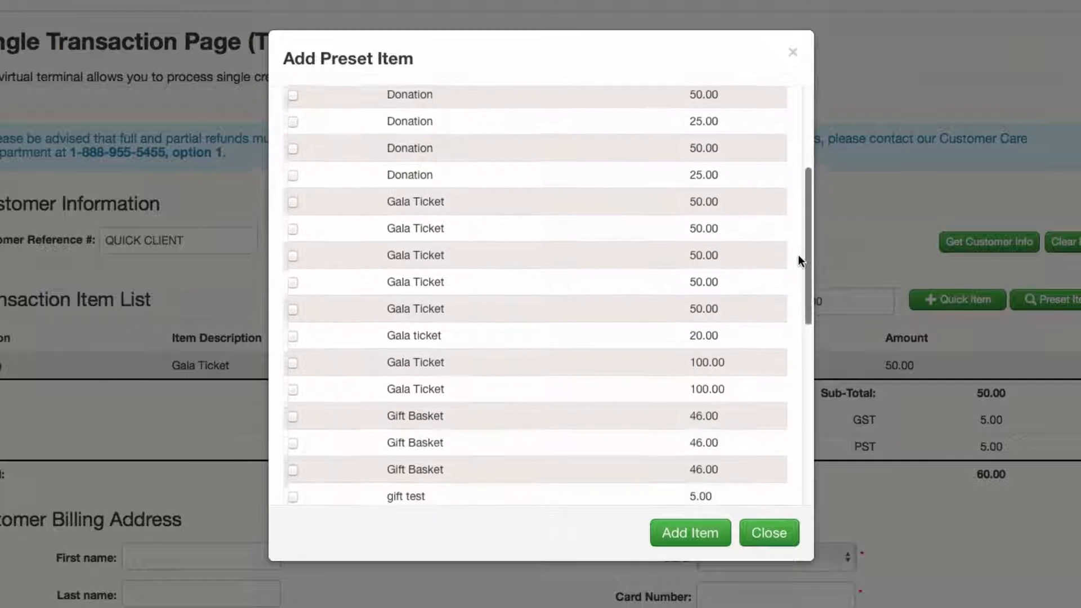
scroll(down, 3)
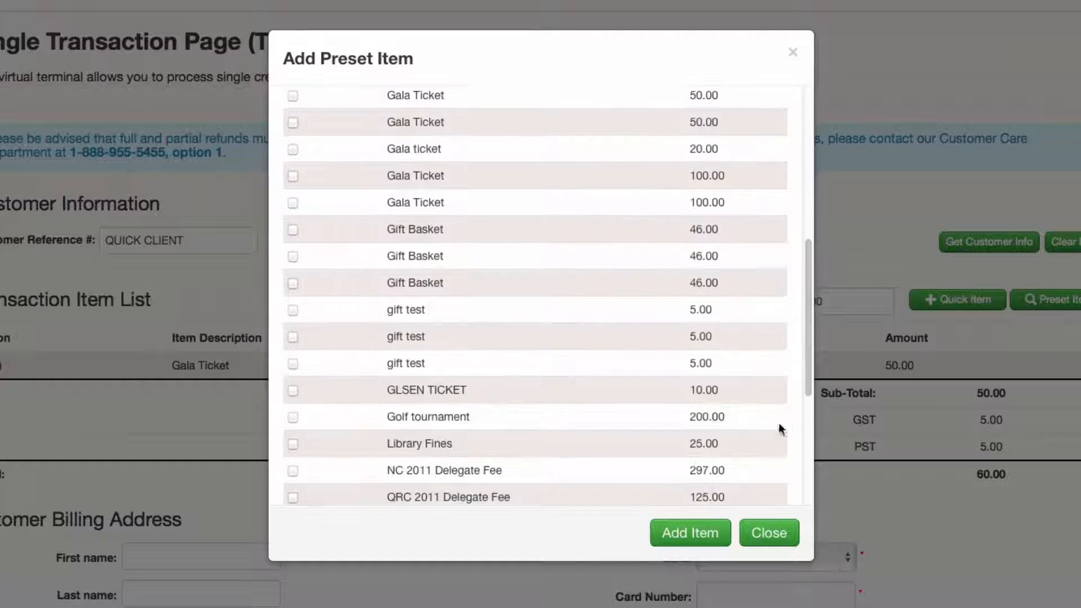
click(768, 532)
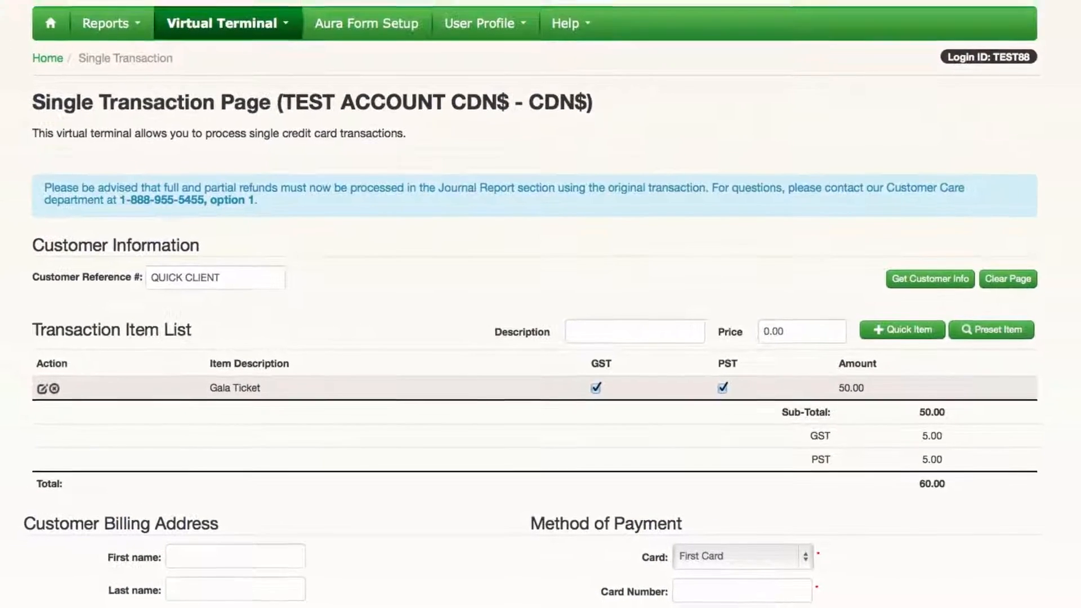
scroll(down, 3)
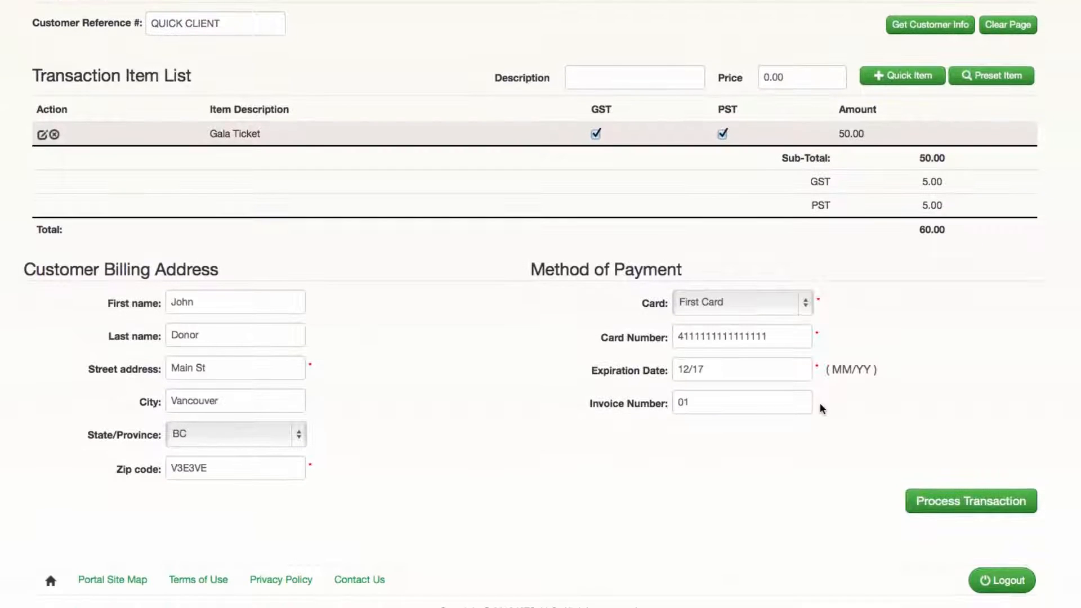
Step: Process the Gala Ticket payment, look up reject code 15, and reopen the Virtual Terminal menu
click(971, 501)
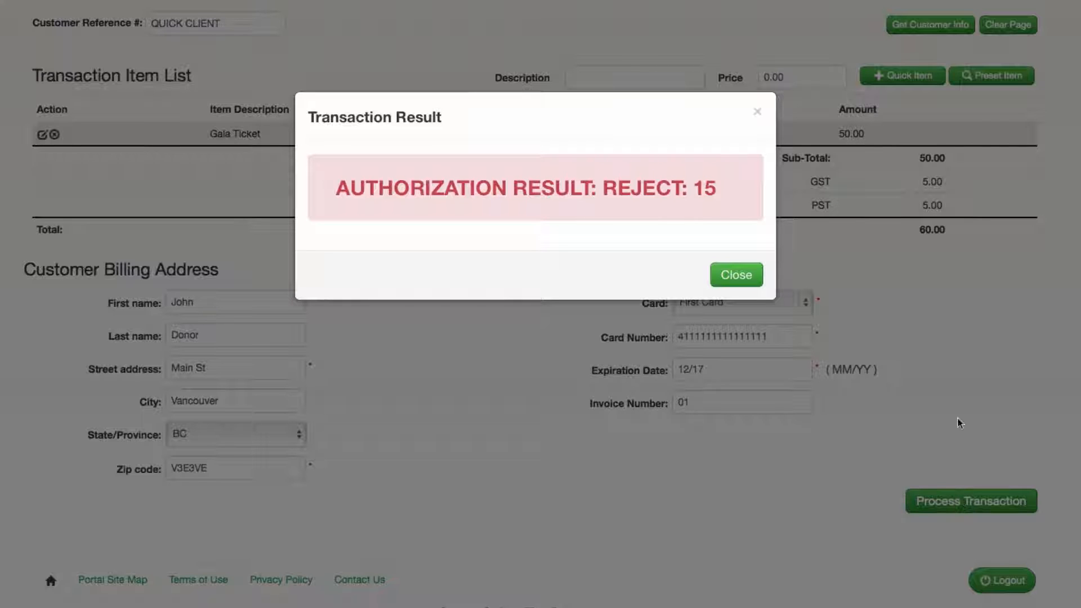
click(735, 274)
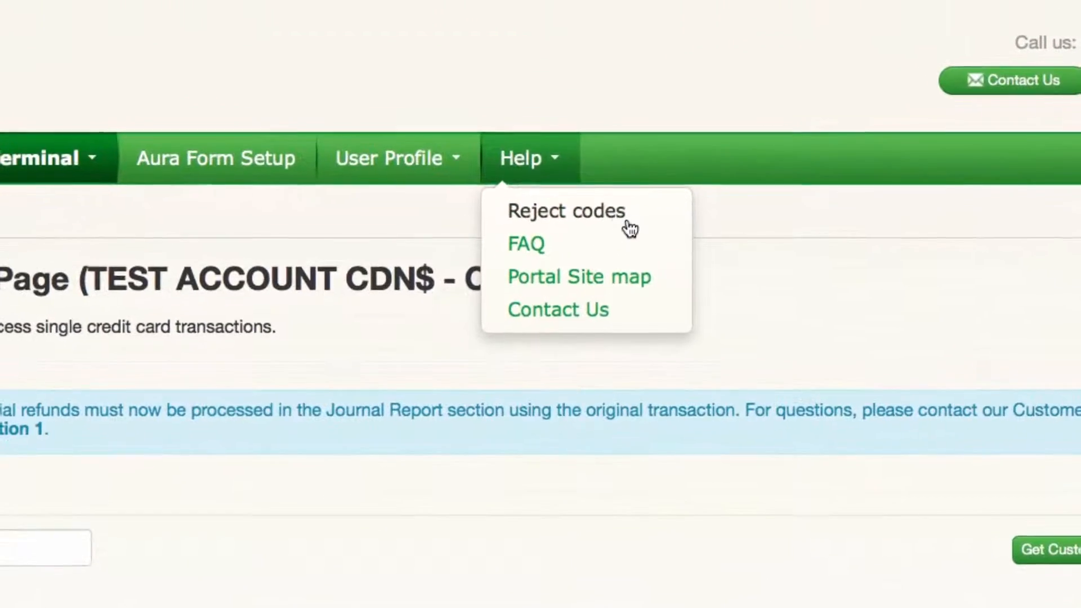
click(566, 211)
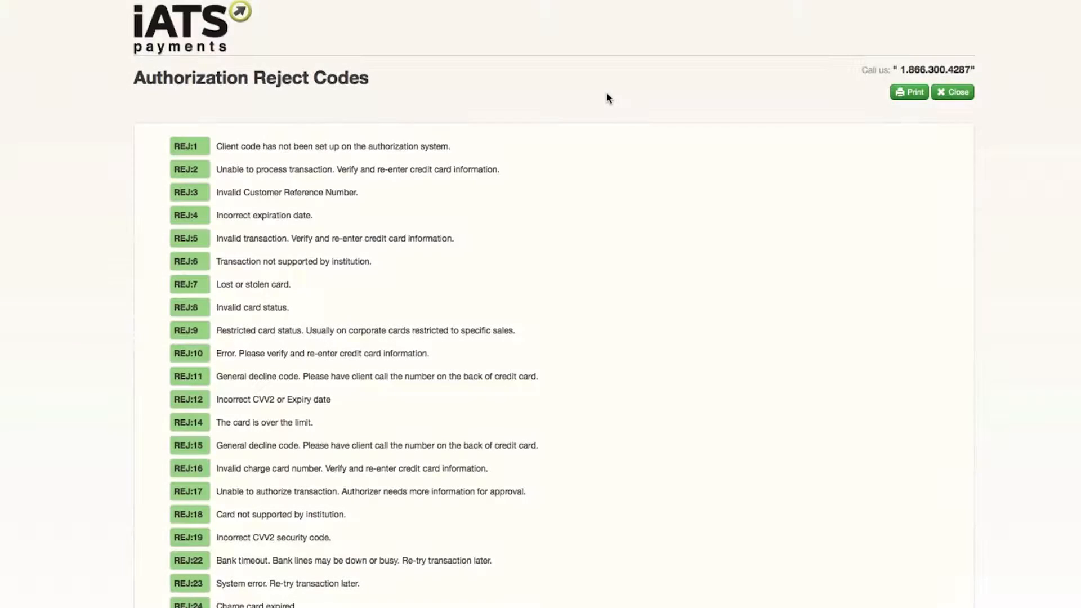
click(952, 92)
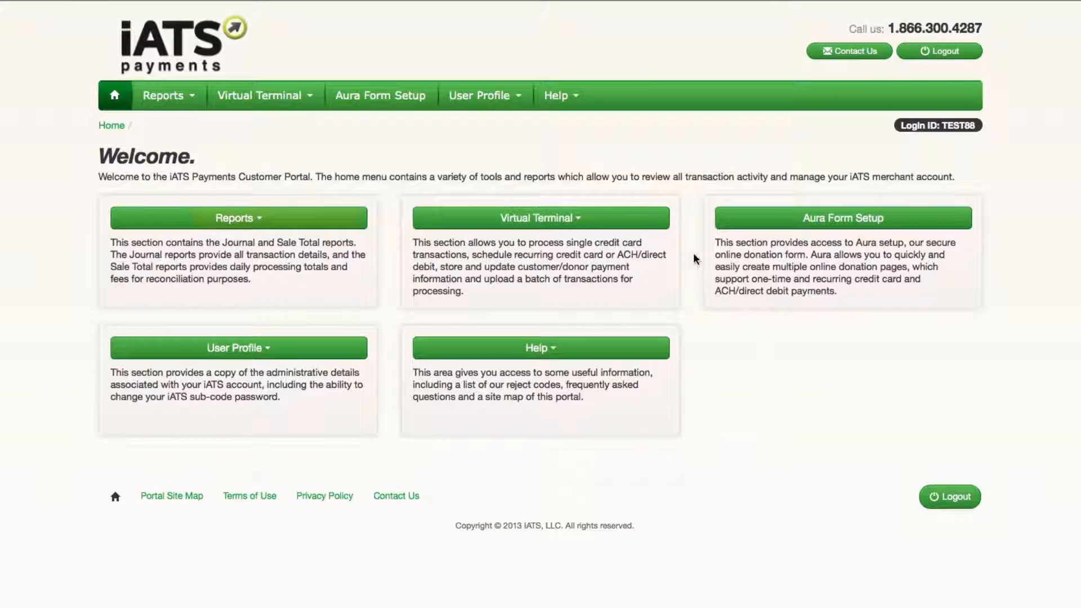
click(540, 218)
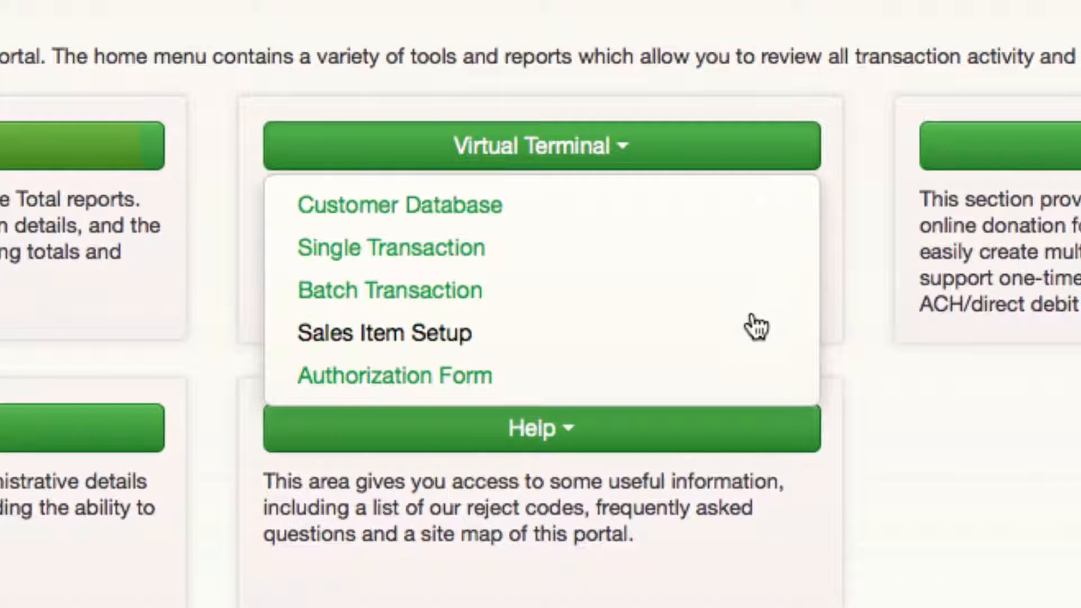
Step: Save a new preset sales item 'Gala Ticket' priced at 60.00 in Sales Item Setup
click(384, 333)
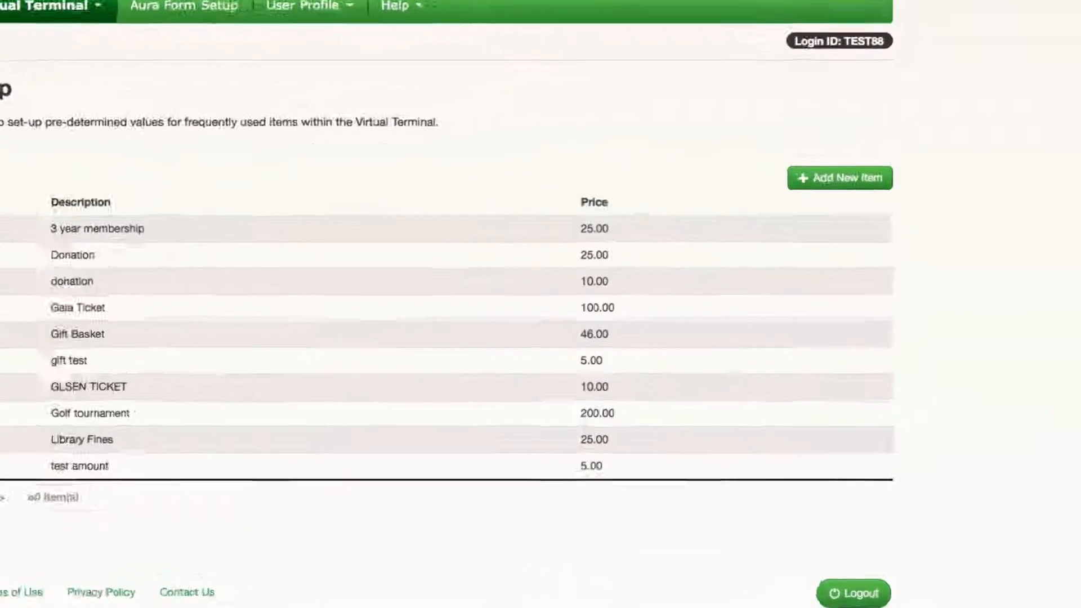
click(840, 178)
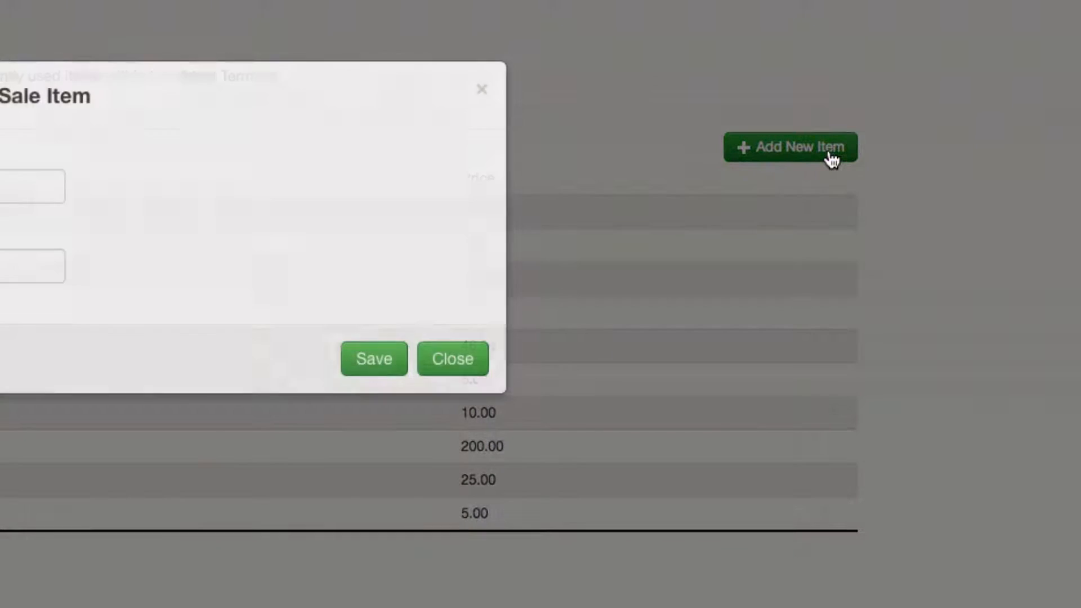
click(790, 147)
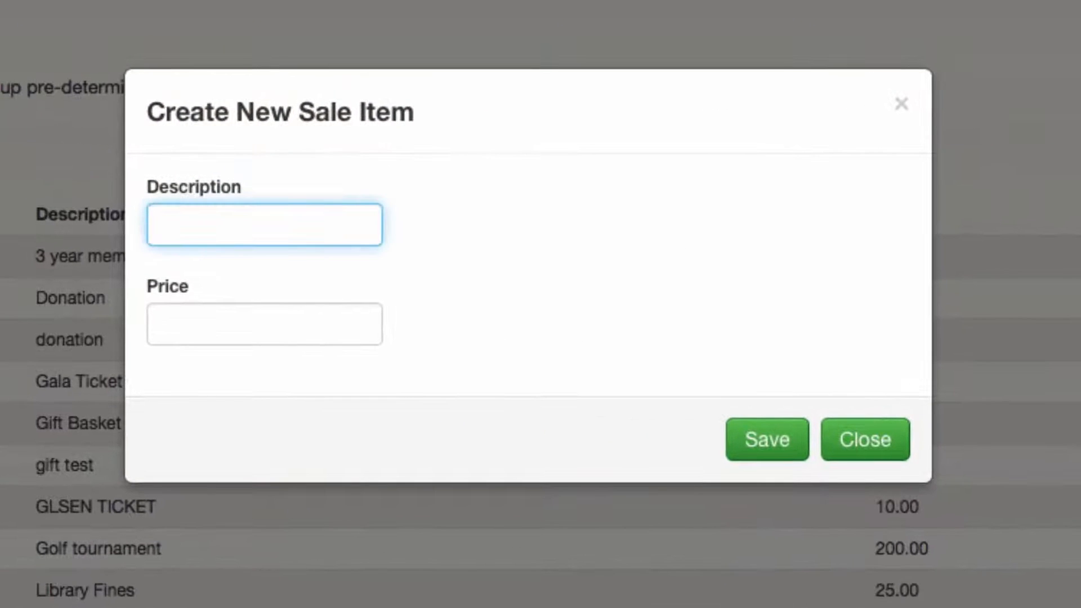
text(60.00)
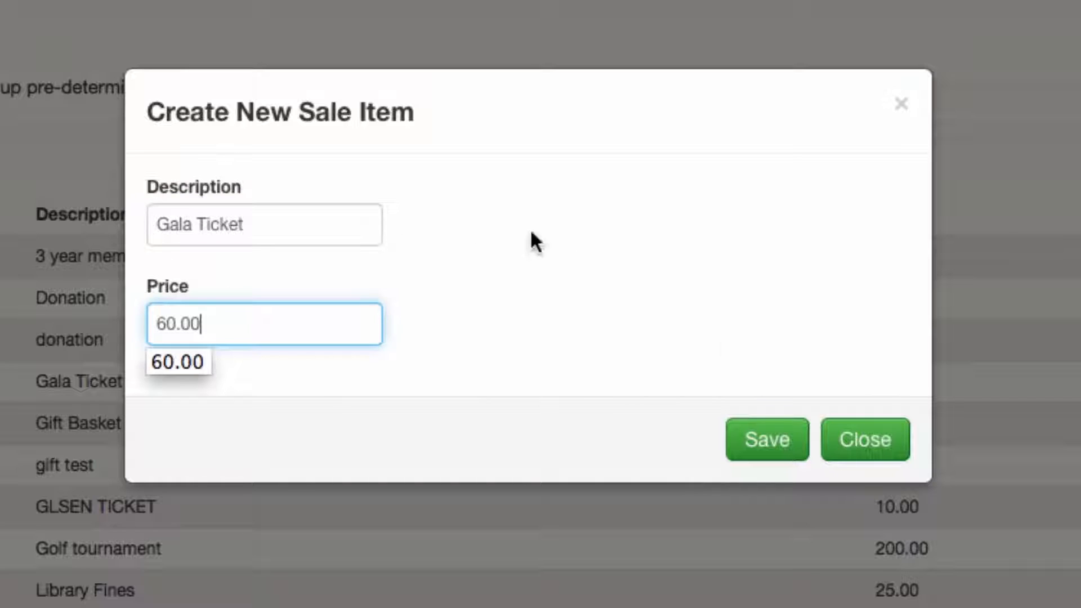
click(765, 439)
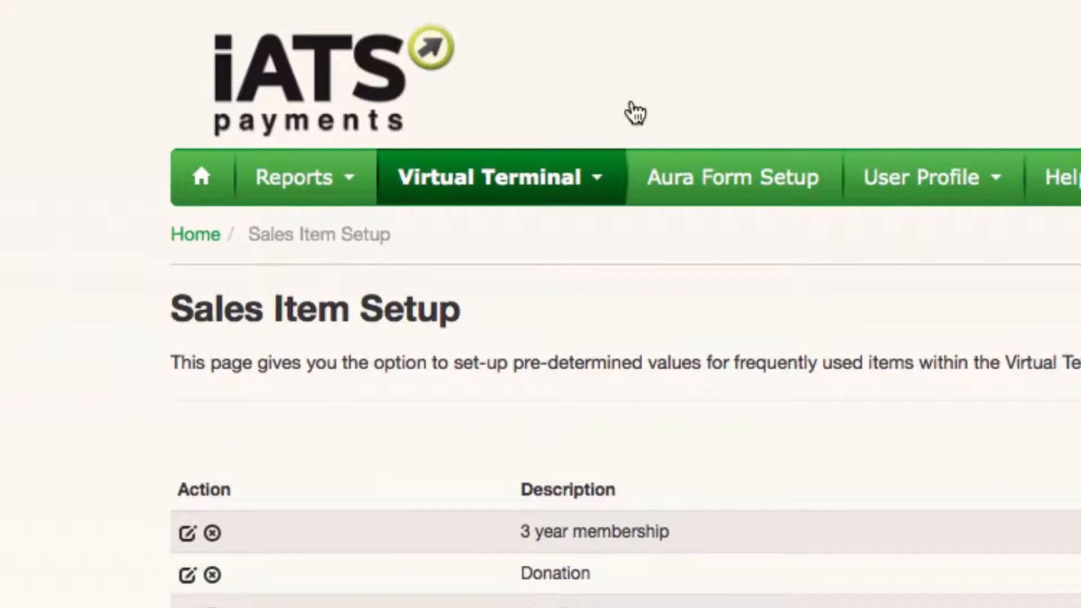
click(491, 177)
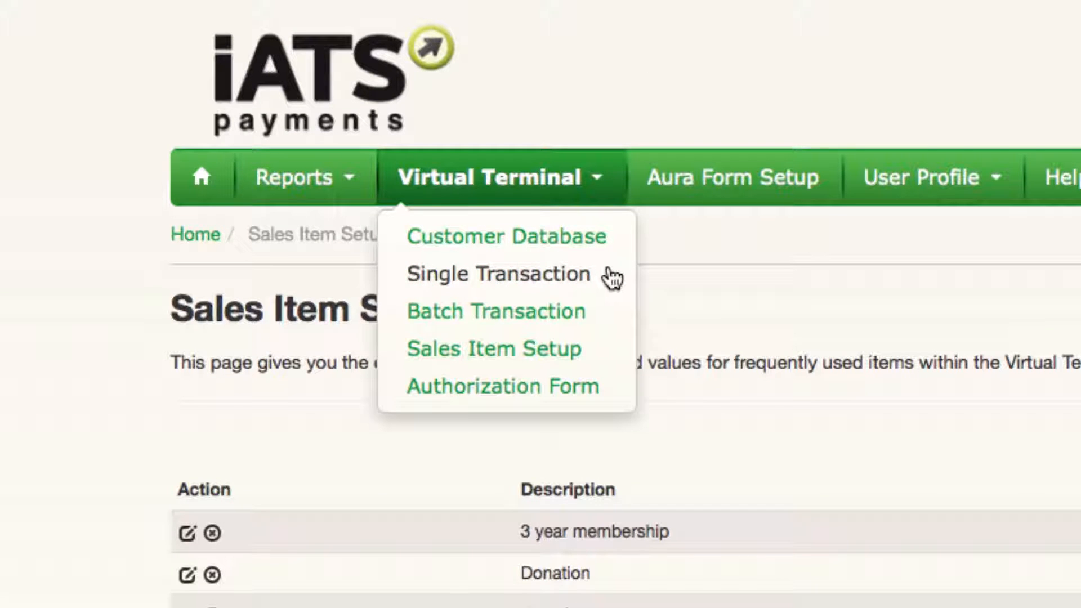
Step: Add the preset 60.00 Gala Ticket to a single transaction with GST and PST, totalling 67.20
click(498, 273)
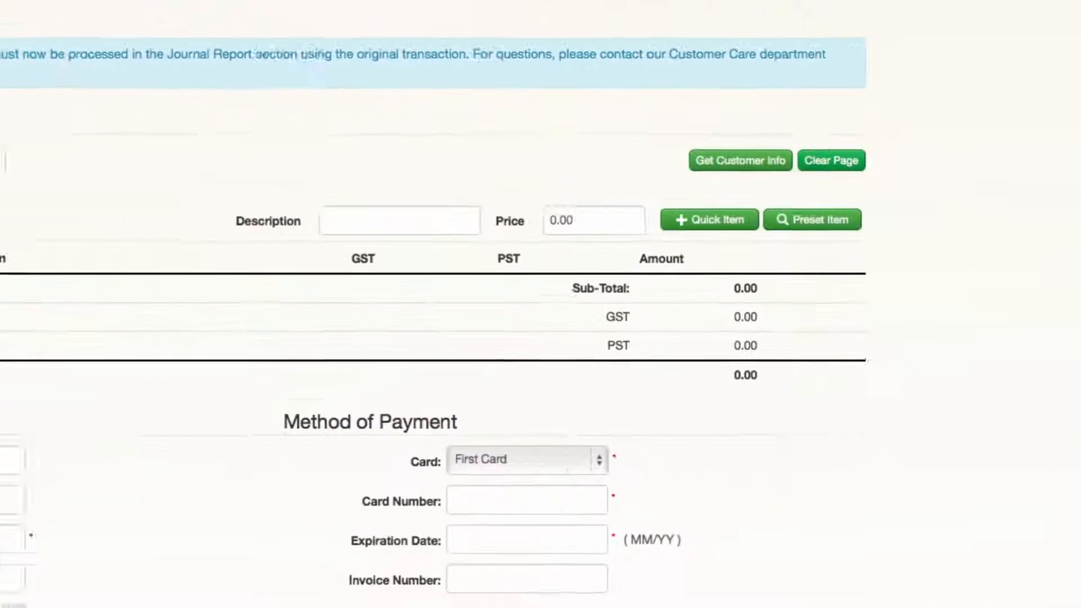
click(812, 219)
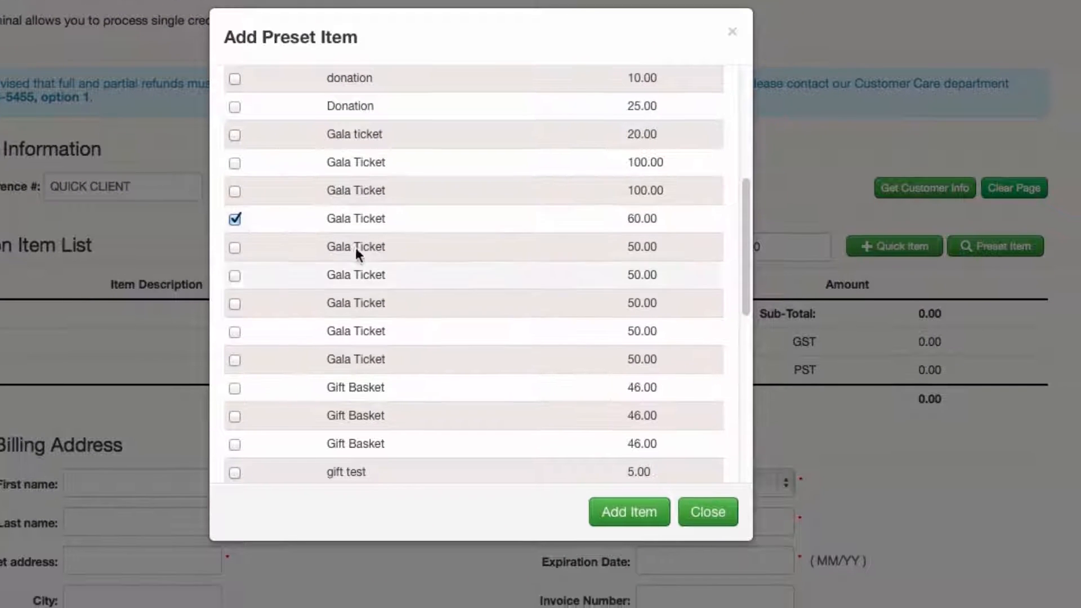
click(627, 512)
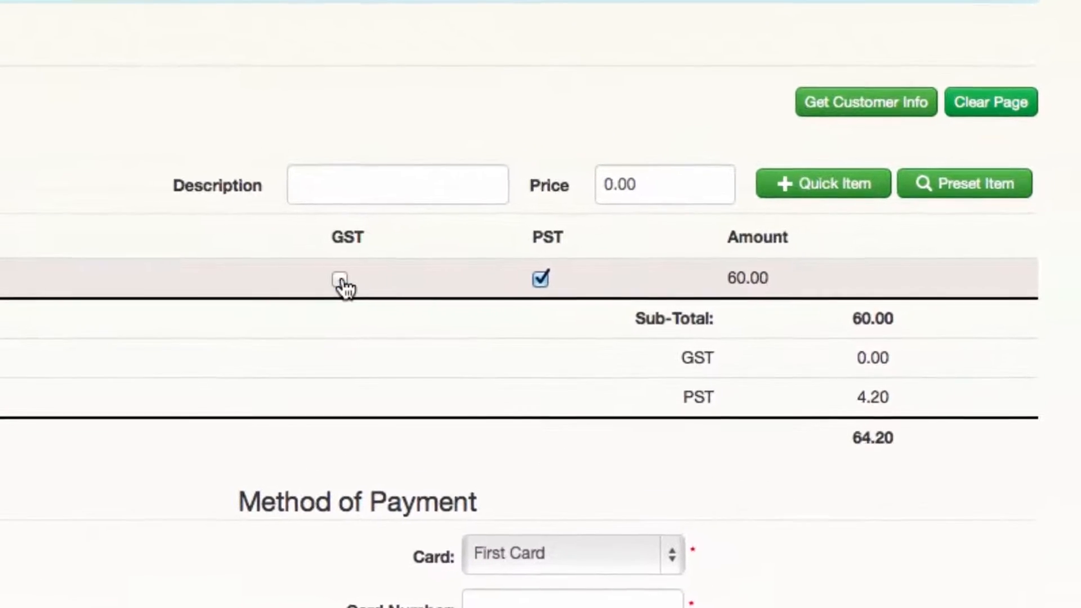
click(338, 279)
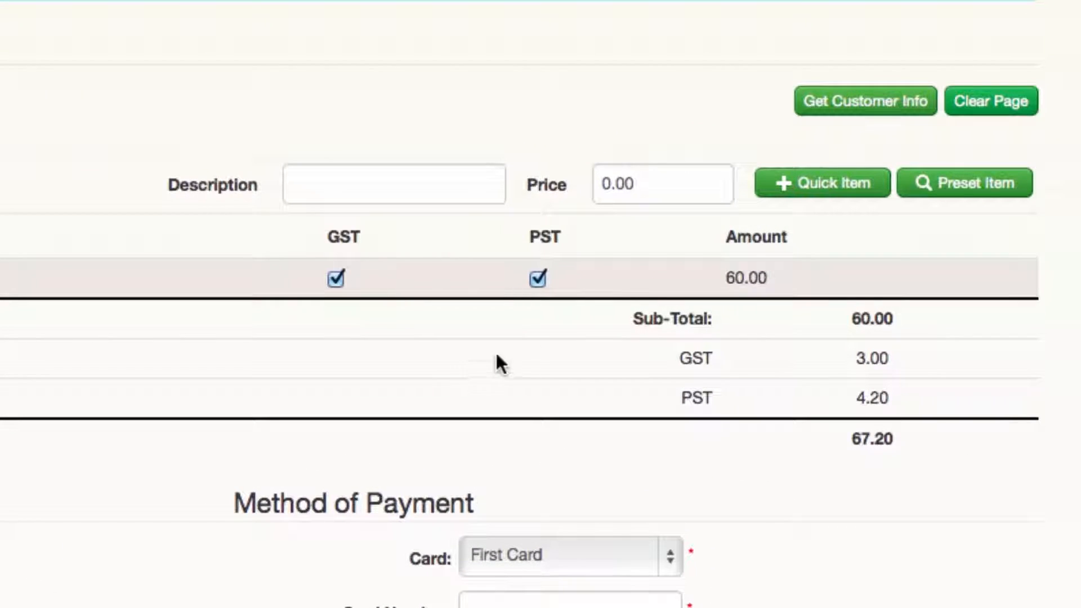
click(537, 279)
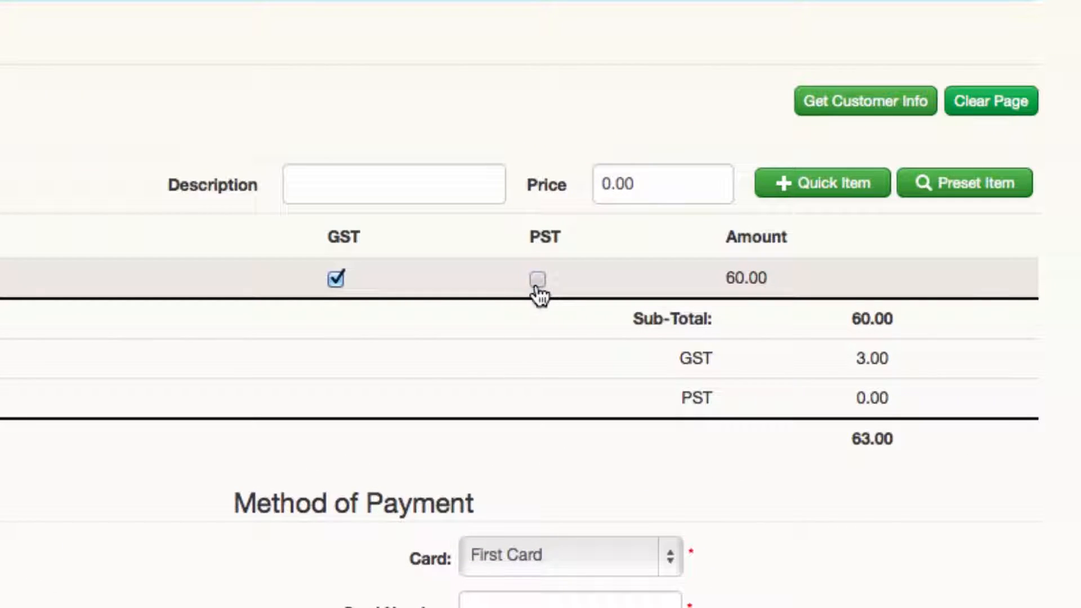
click(538, 279)
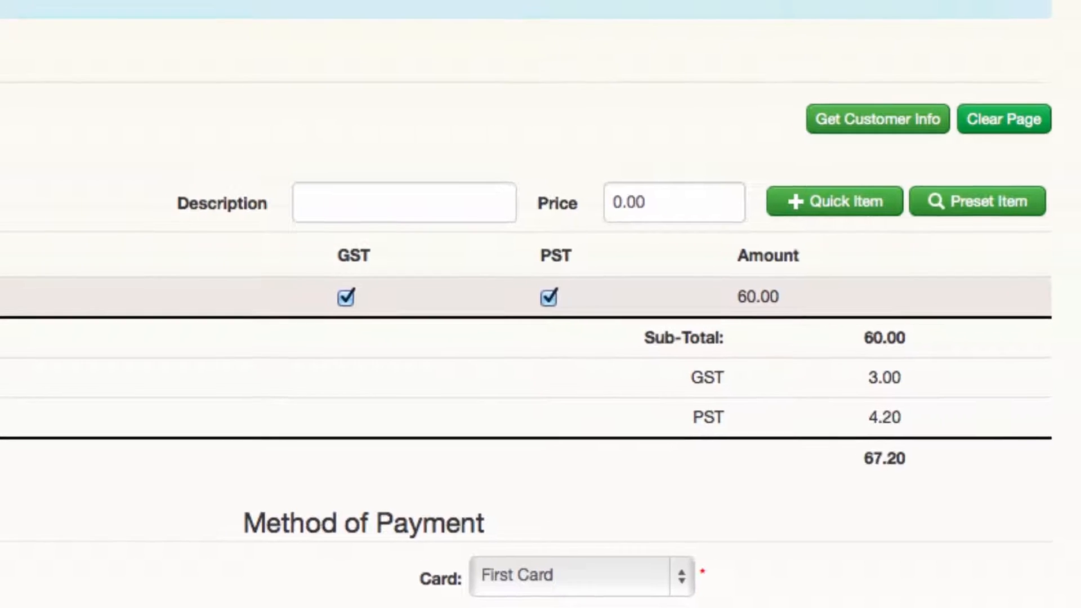
Step: View the Account Setup page from the User Profile menu, then show Virtual Terminal options
click(431, 180)
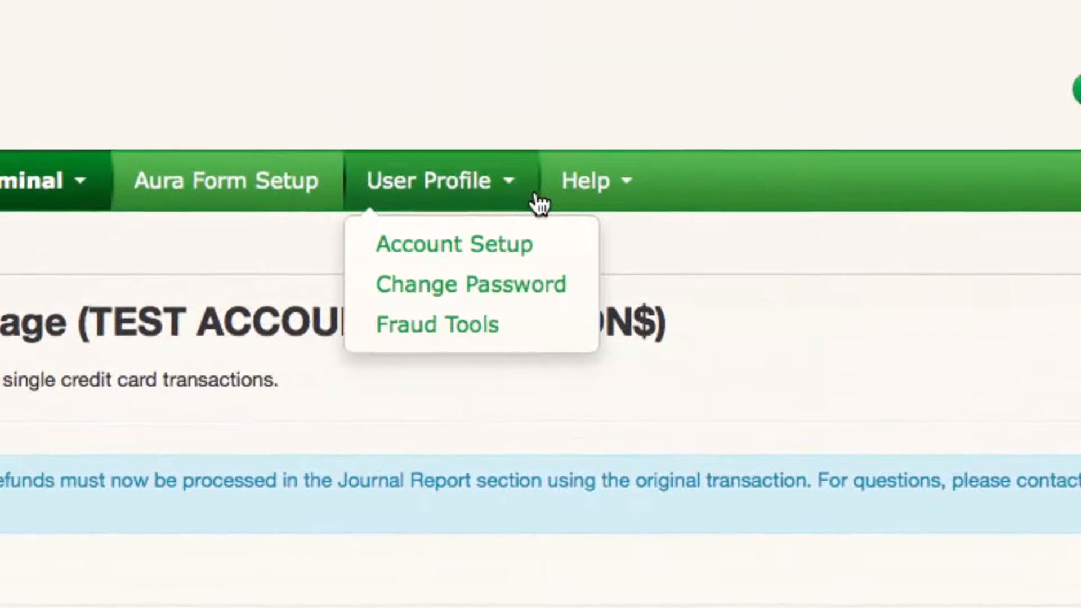
mouse_move(561, 254)
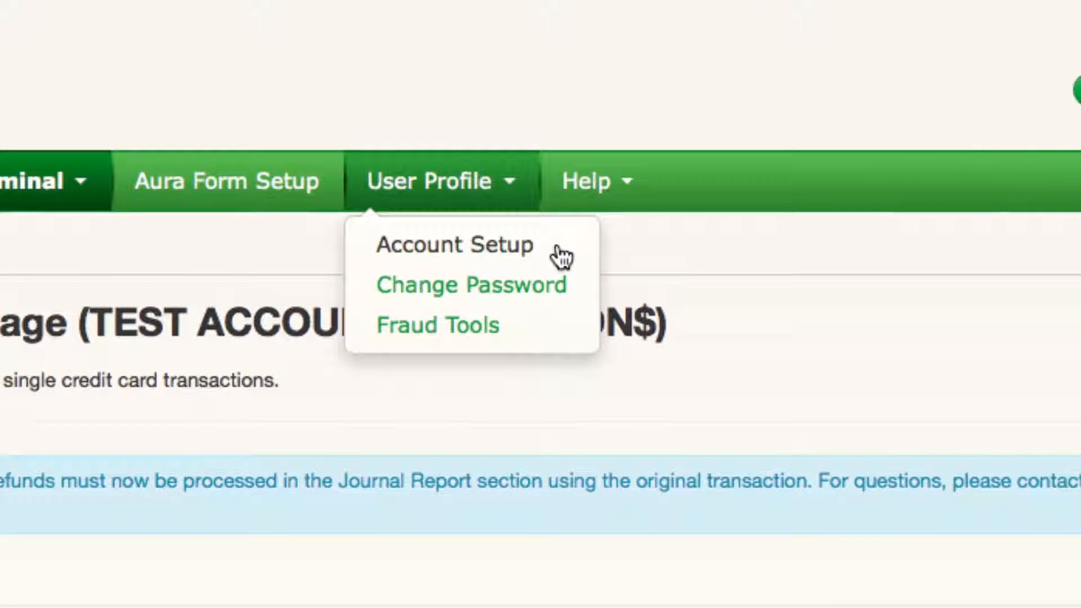
click(454, 245)
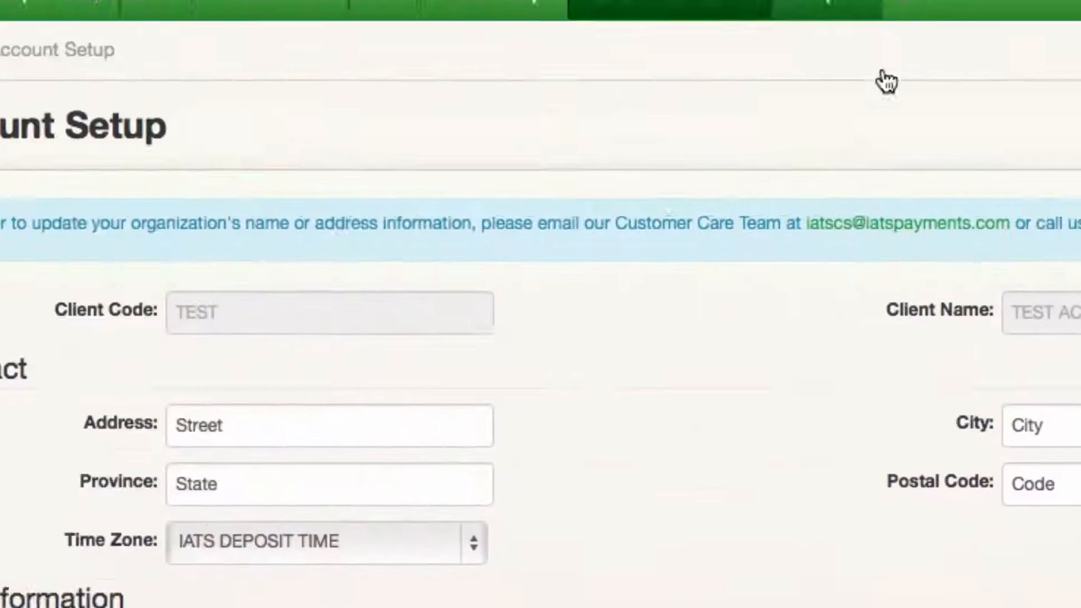
click(455, 182)
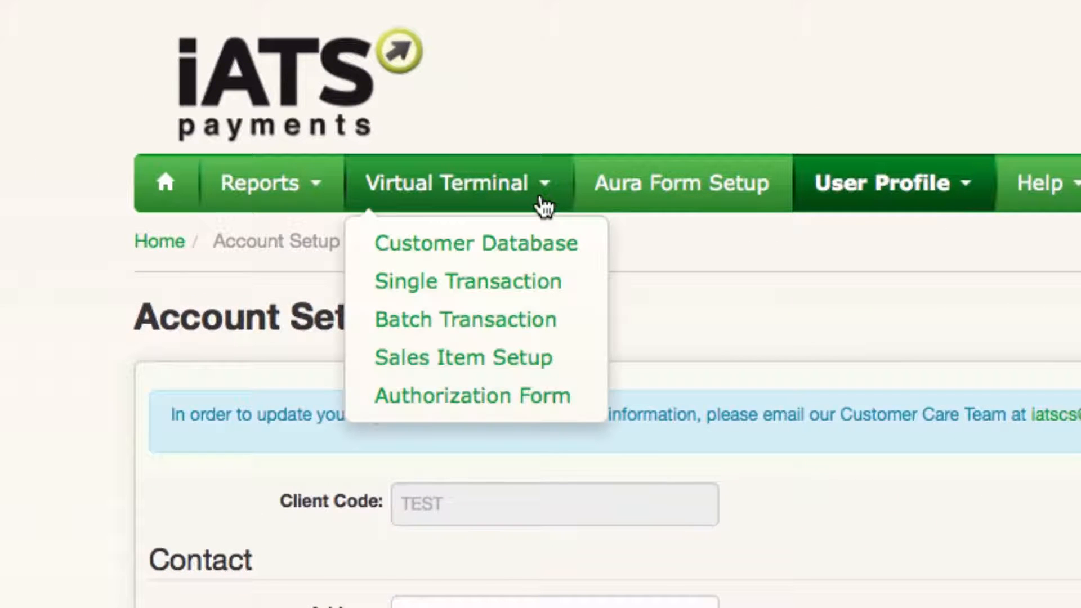
Step: Open the Customer Database of 9974 TEST customers and try its search and Sort by options
click(475, 243)
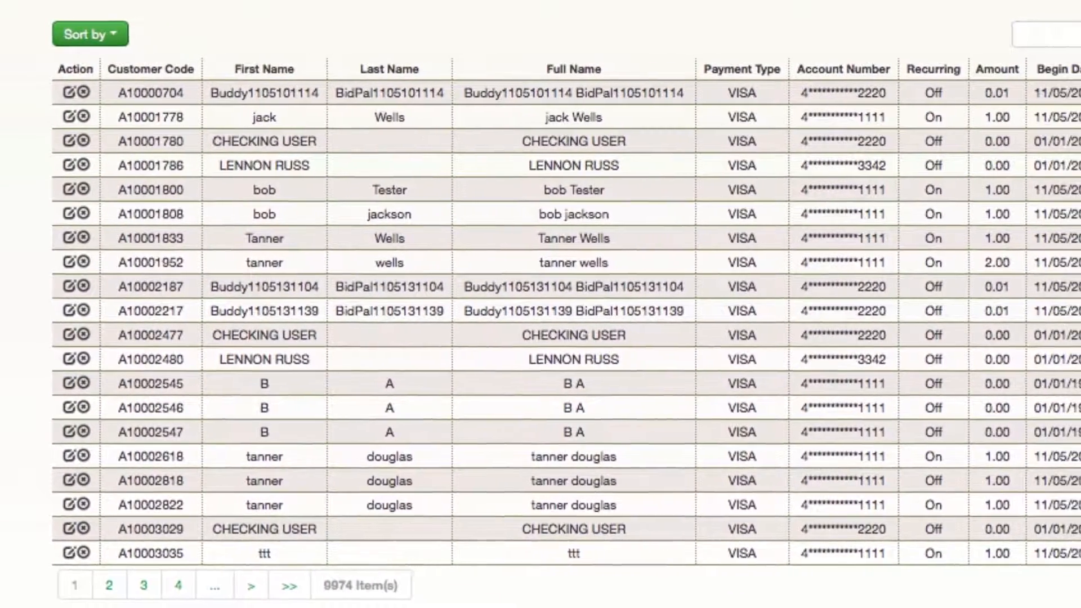
scroll(right, 3)
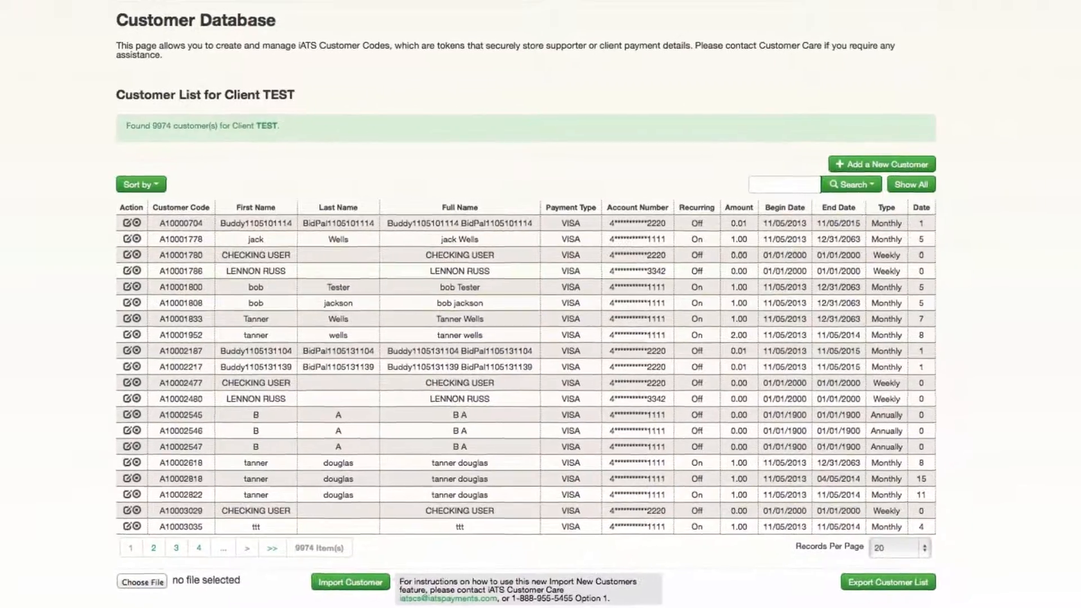
click(851, 184)
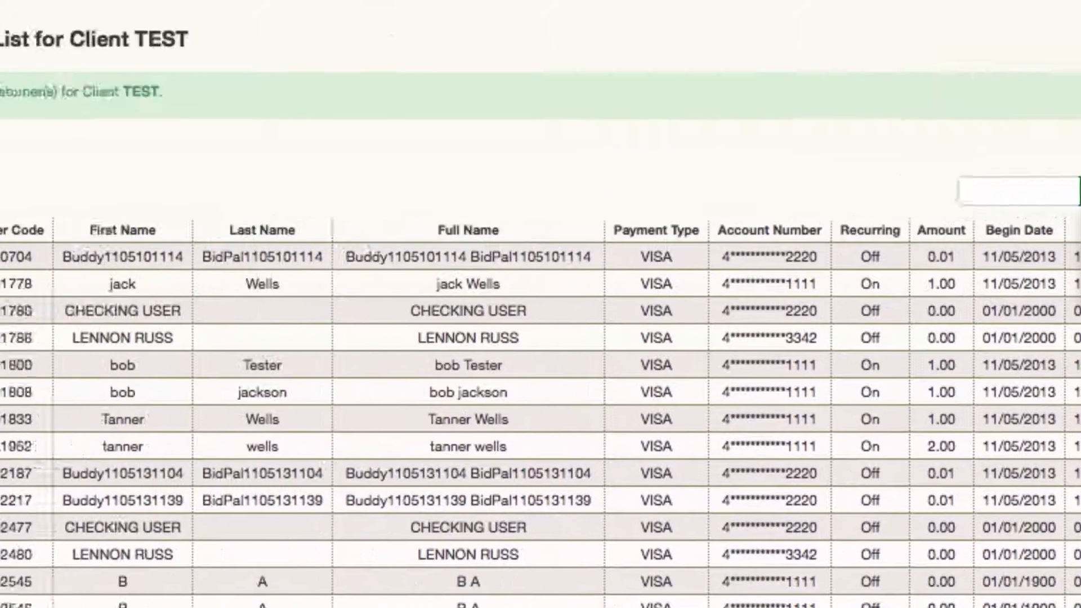
click(308, 200)
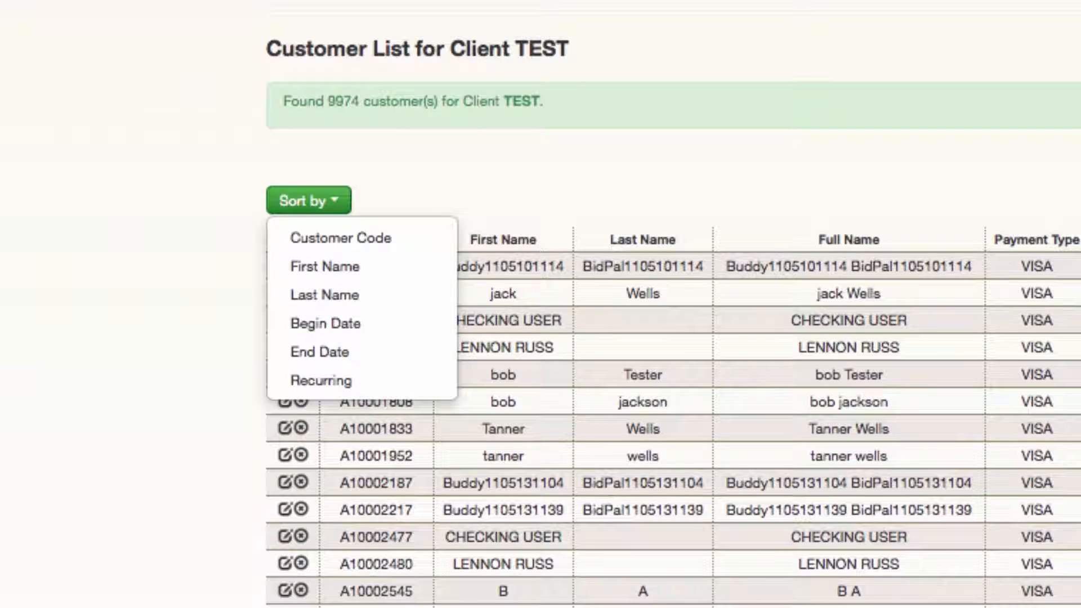
click(307, 200)
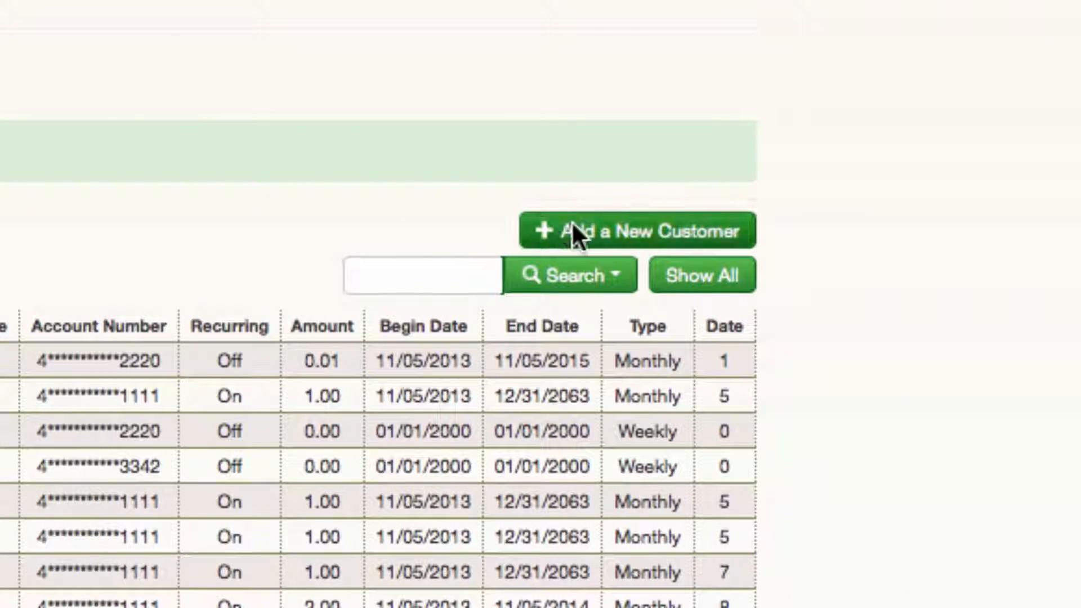
Step: Start a new customer form, turn Enable Recurring Payments ON, review the fields, and create it
click(640, 230)
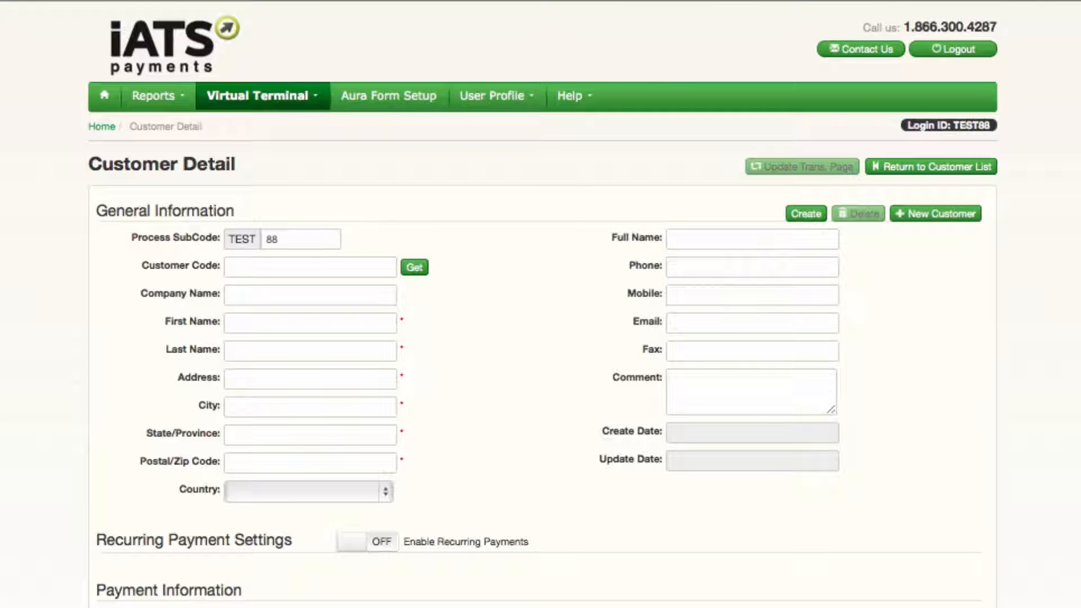
scroll(down, 3)
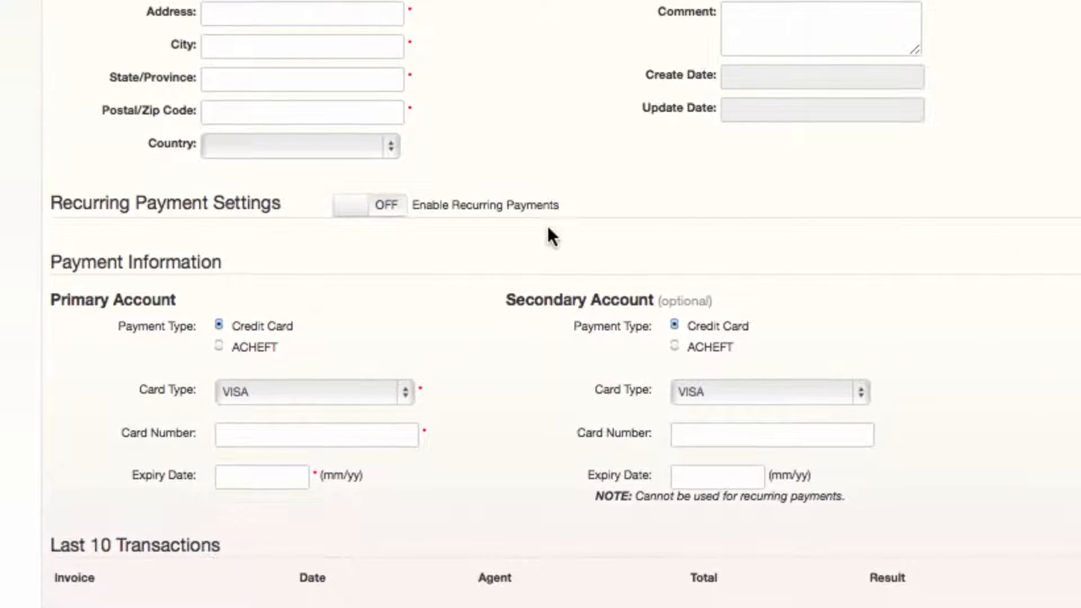
click(369, 205)
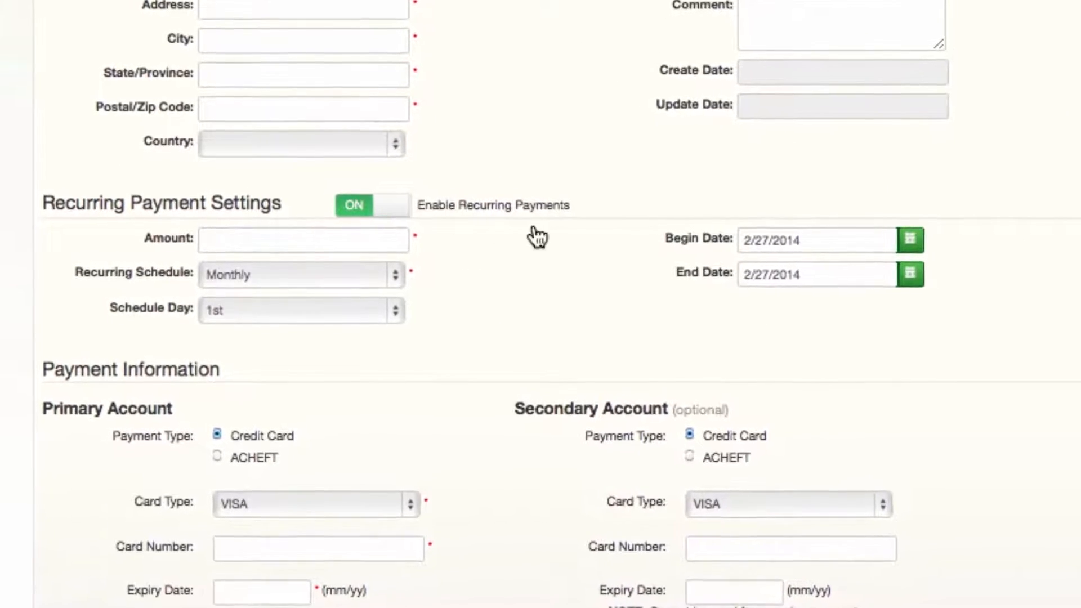
scroll(down, 3)
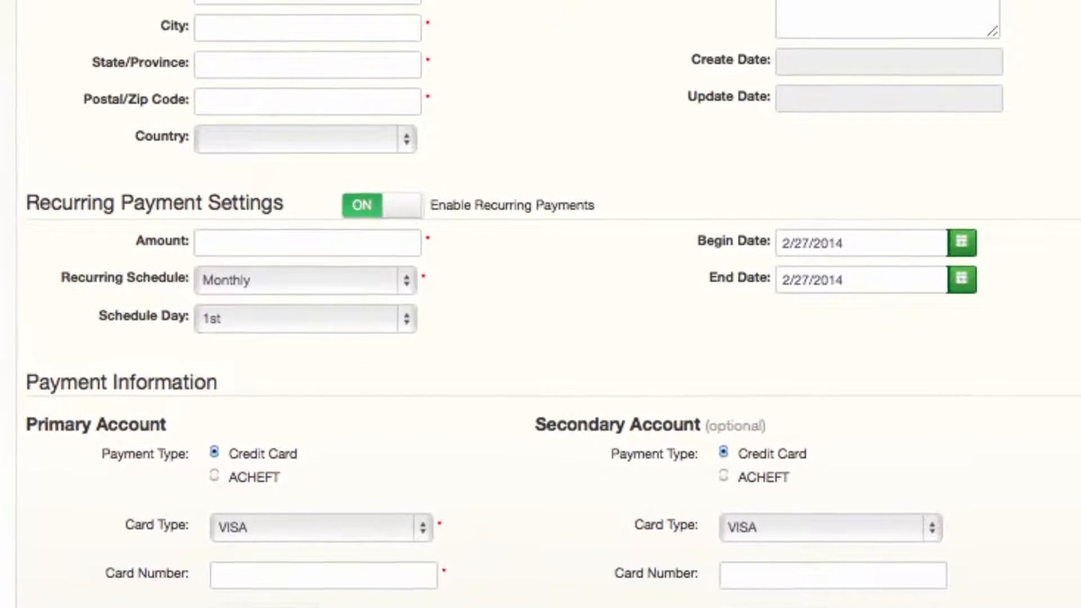
scroll(down, 3)
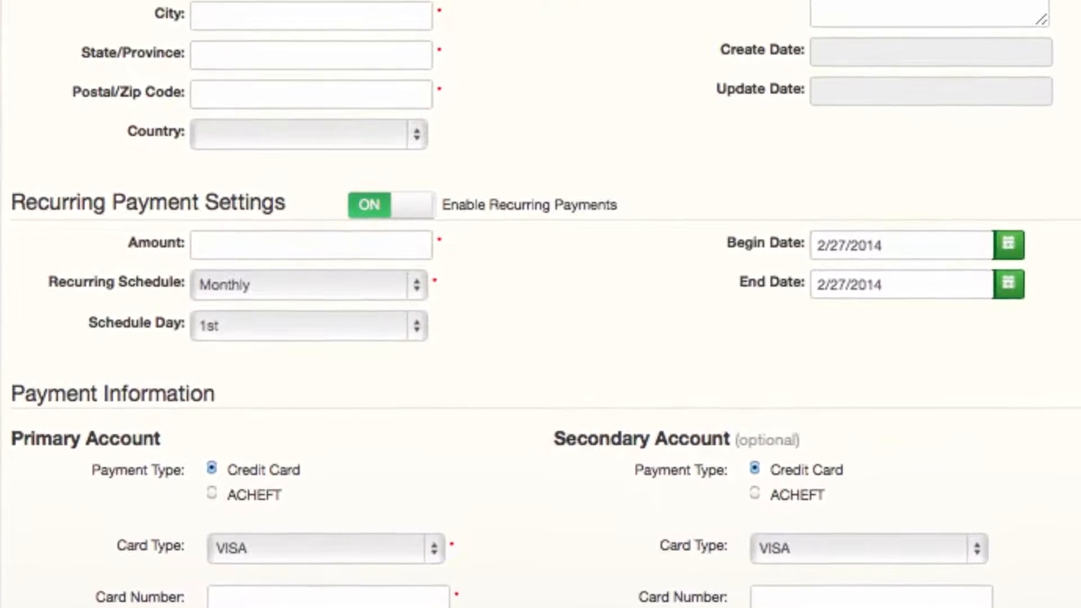
scroll(down, 3)
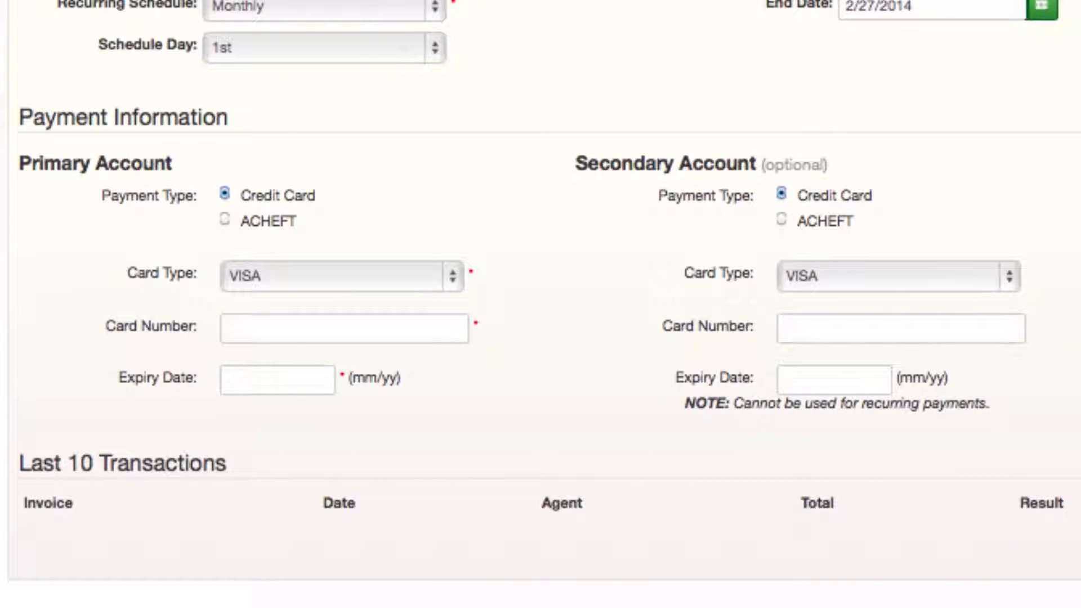
scroll(down, 3)
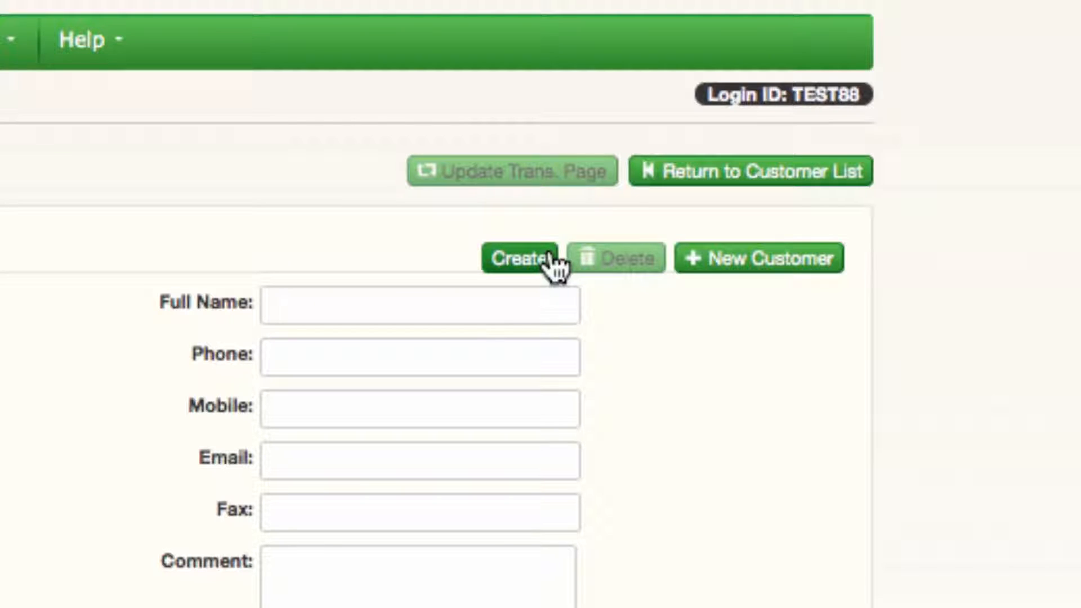
click(519, 258)
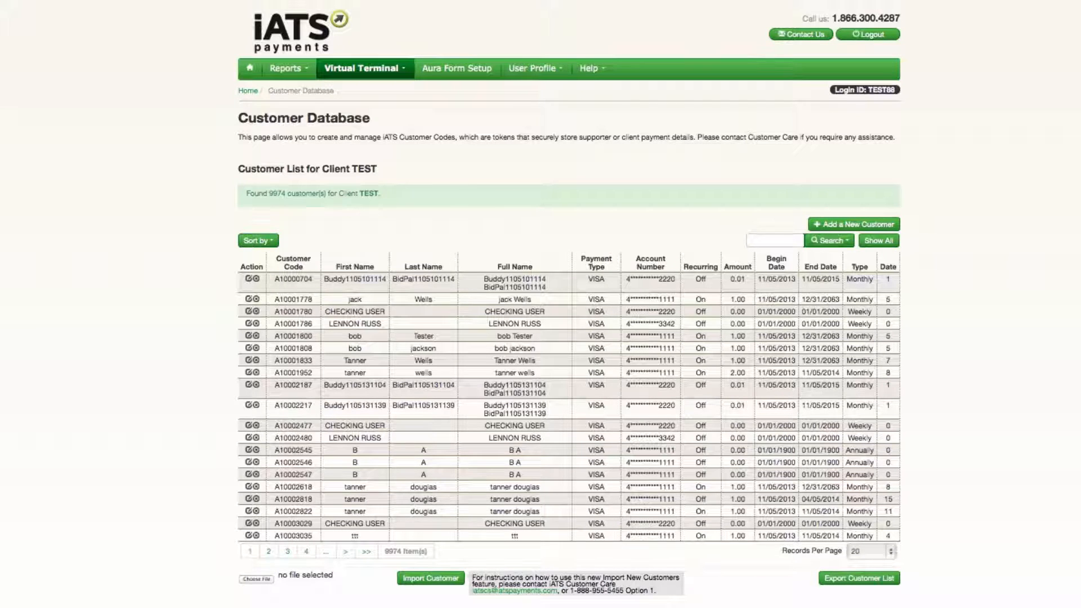
scroll(down, 3)
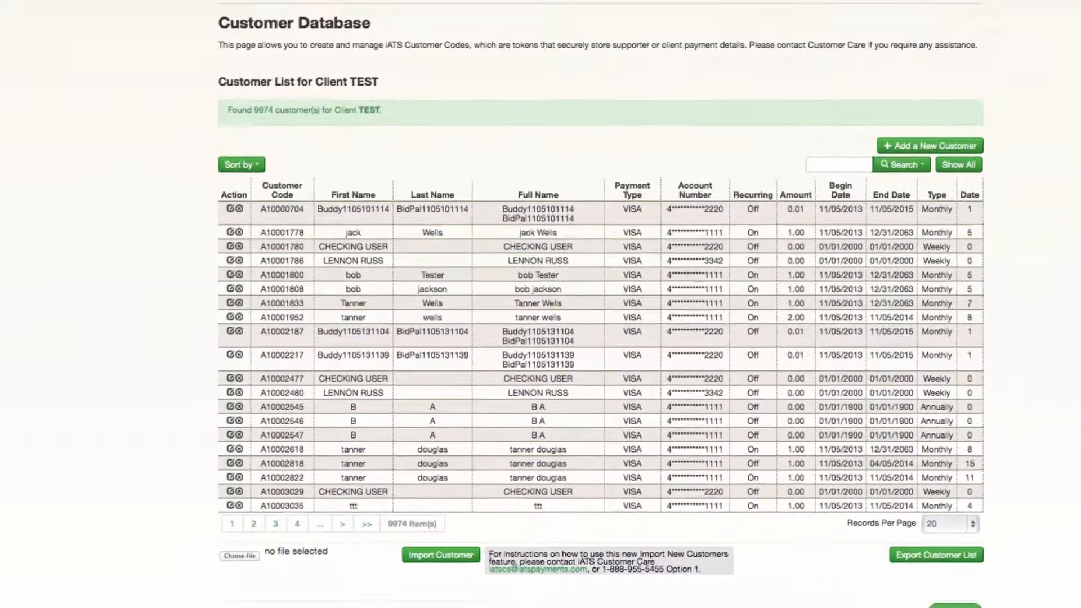
scroll(down, 3)
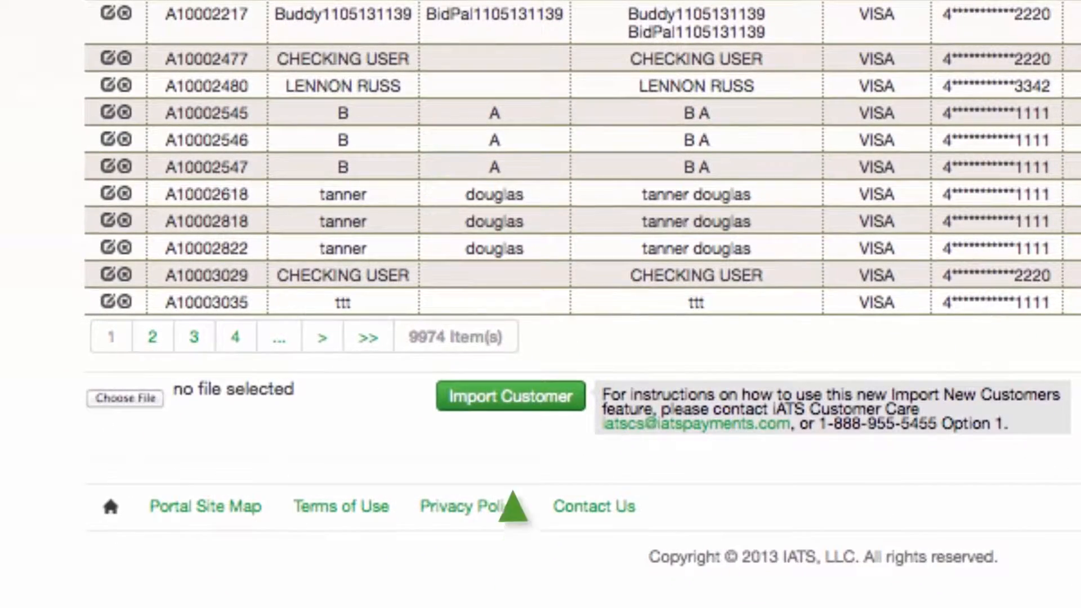